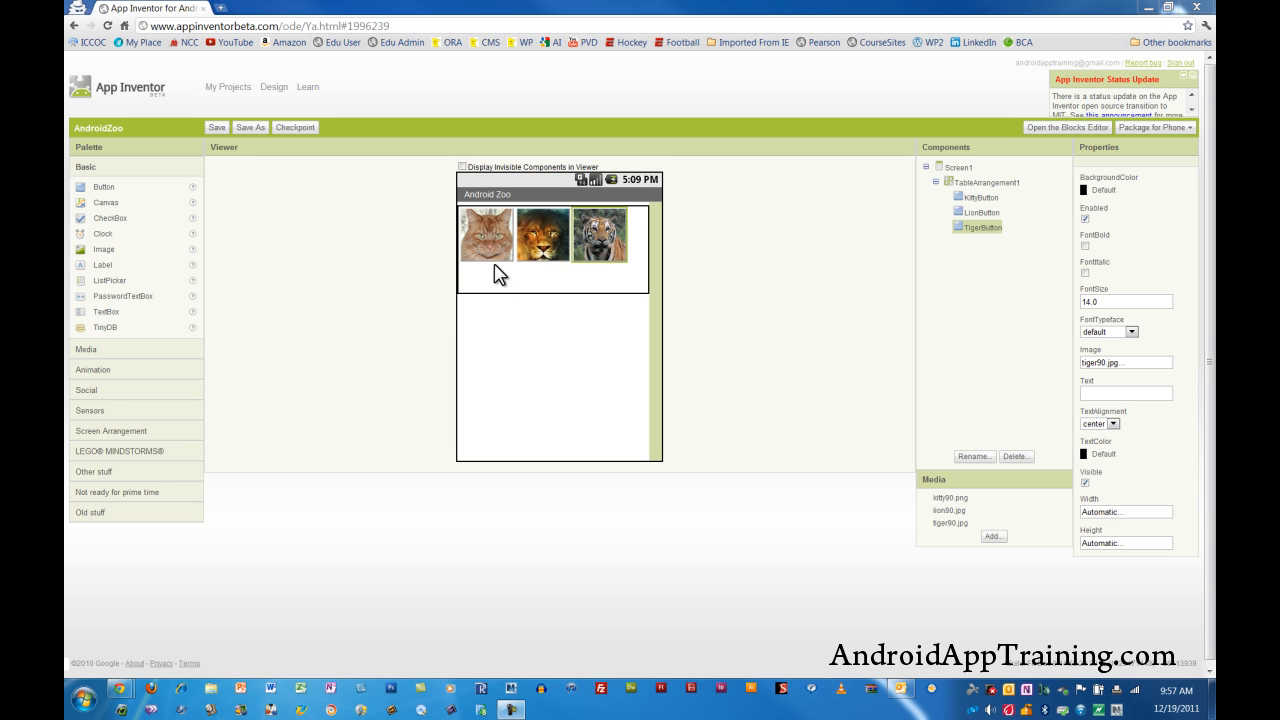
mouse_move(544, 246)
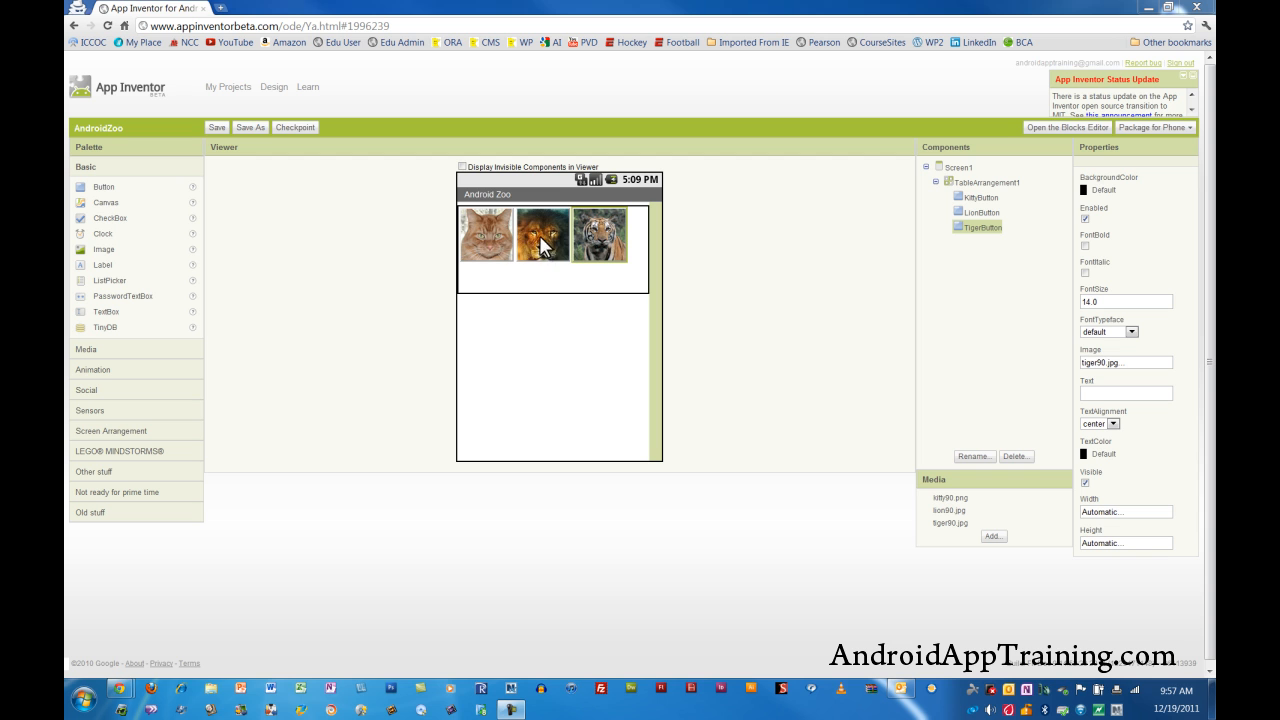
mouse_move(600, 252)
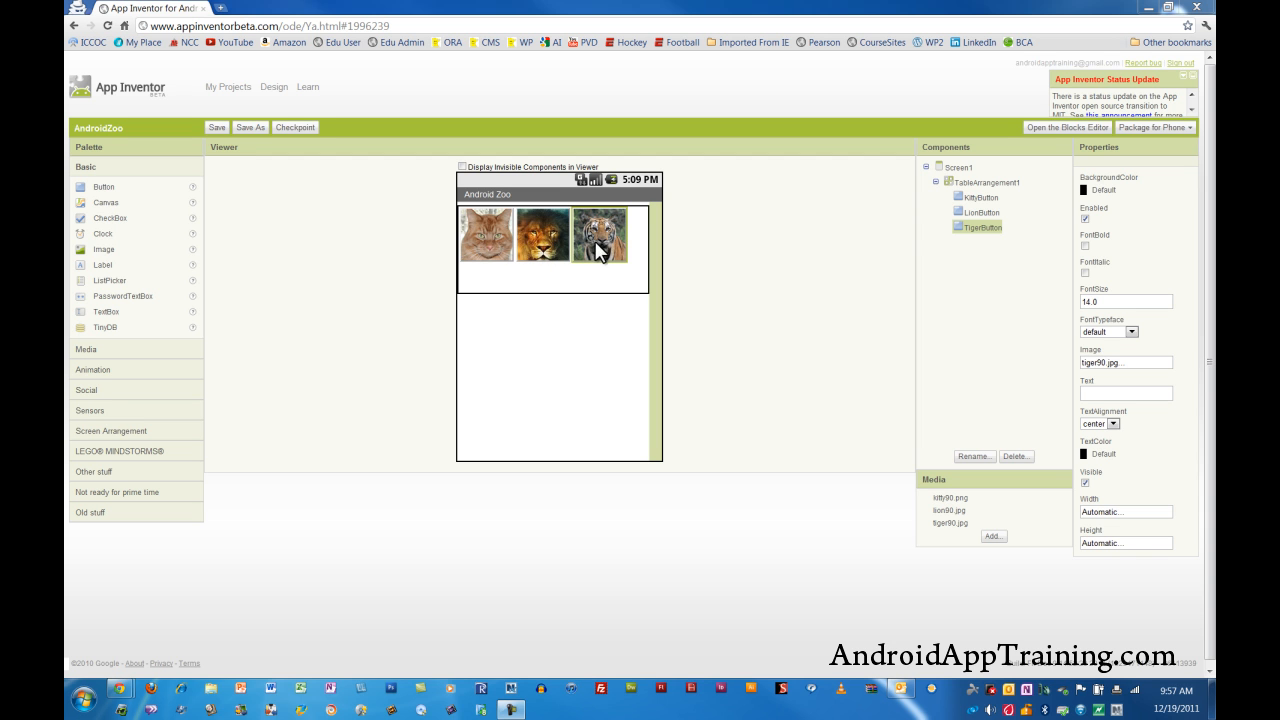
mouse_move(636, 304)
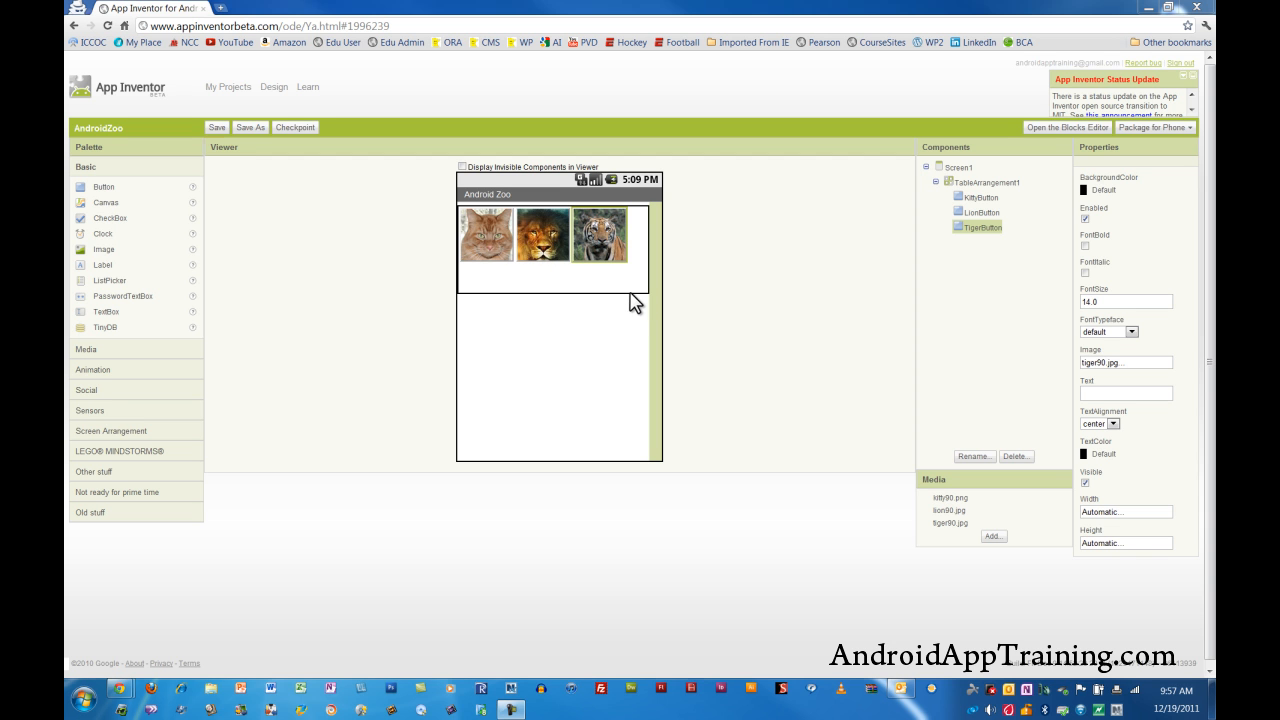
- Select TableArrangement1 to show its Columns and Rows properties
click(990, 182)
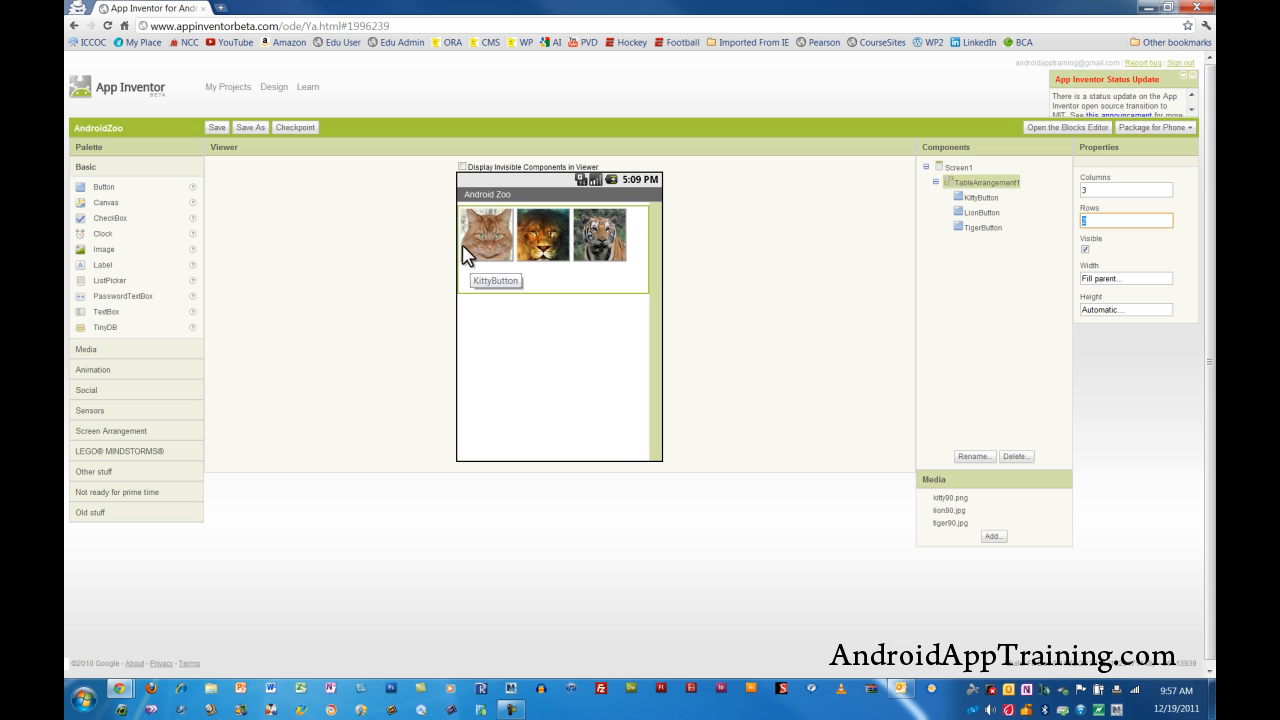
mouse_move(620, 290)
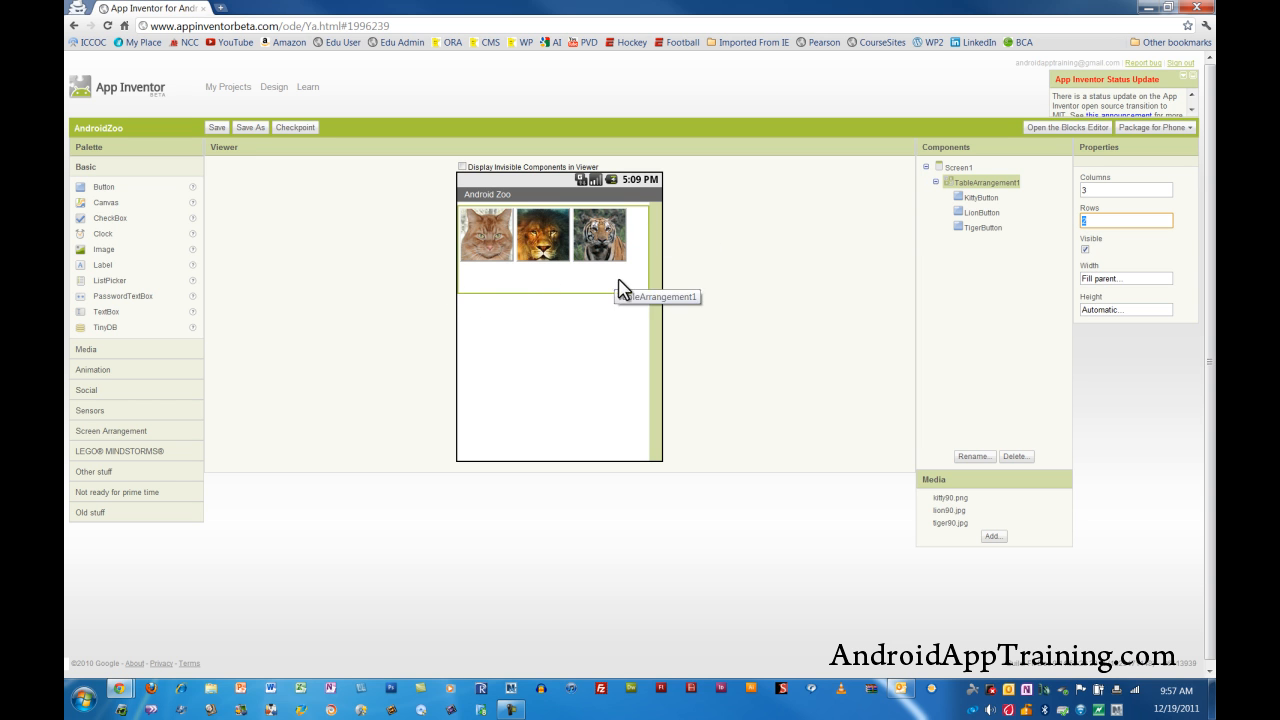
mouse_move(176, 292)
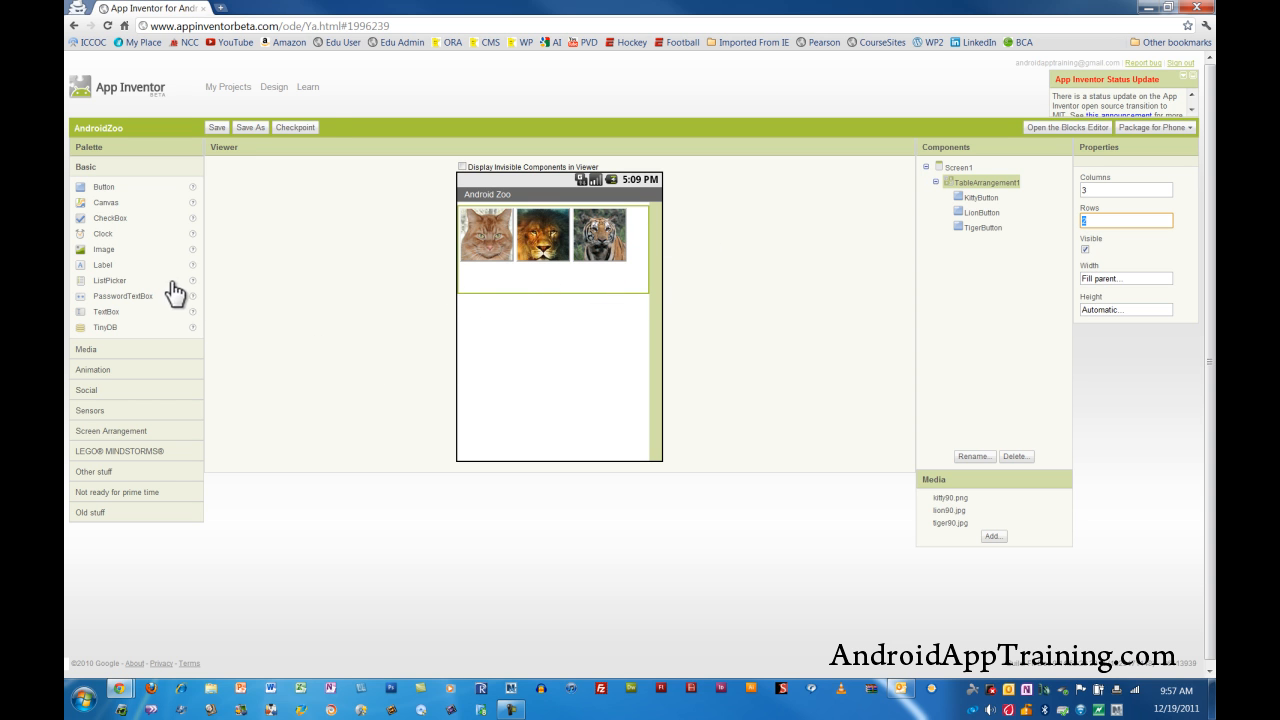
mouse_move(106, 274)
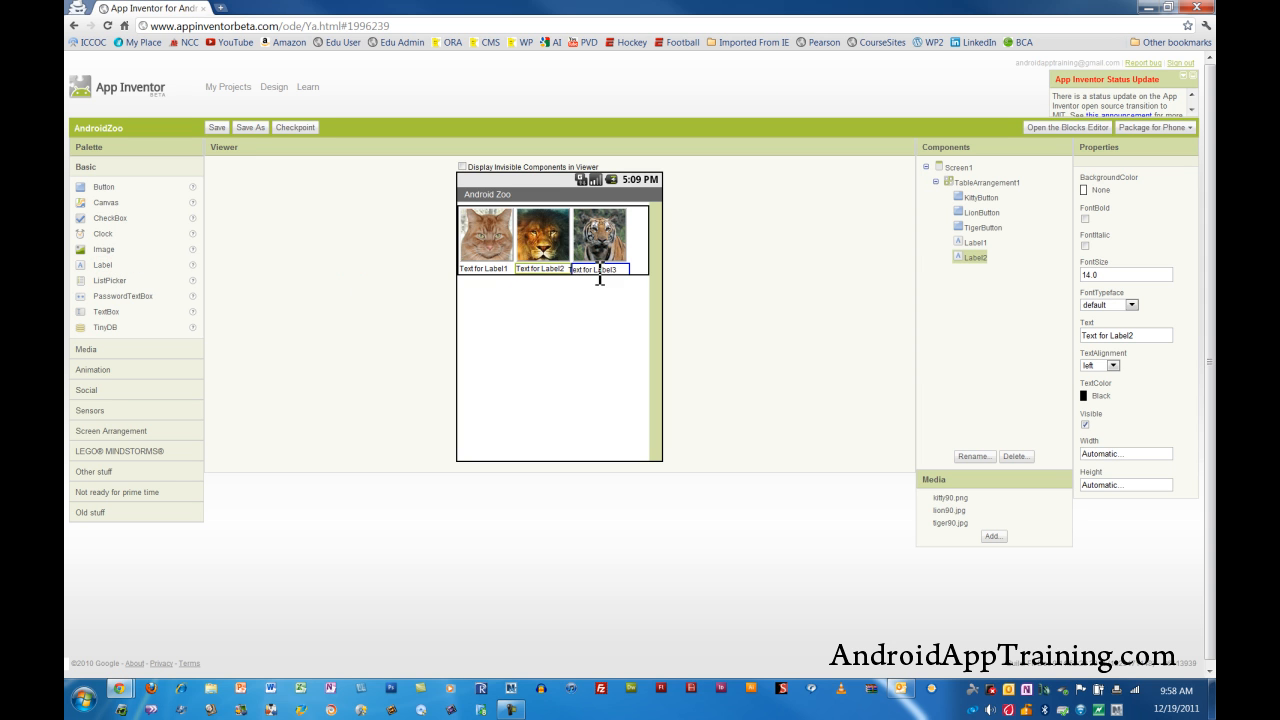
- Select the new label sitting under the kitty picture
click(596, 268)
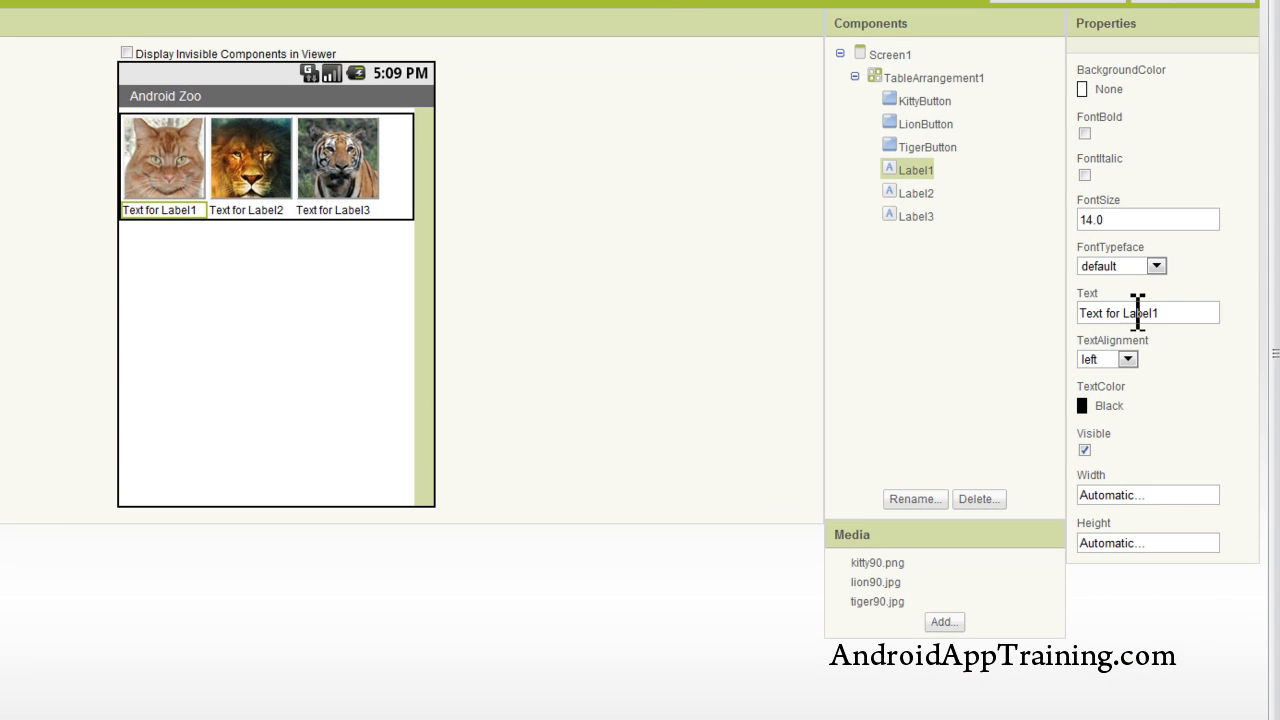
- Caption the first label 'Kitty' with centered text alignment
triple_click(1148, 312)
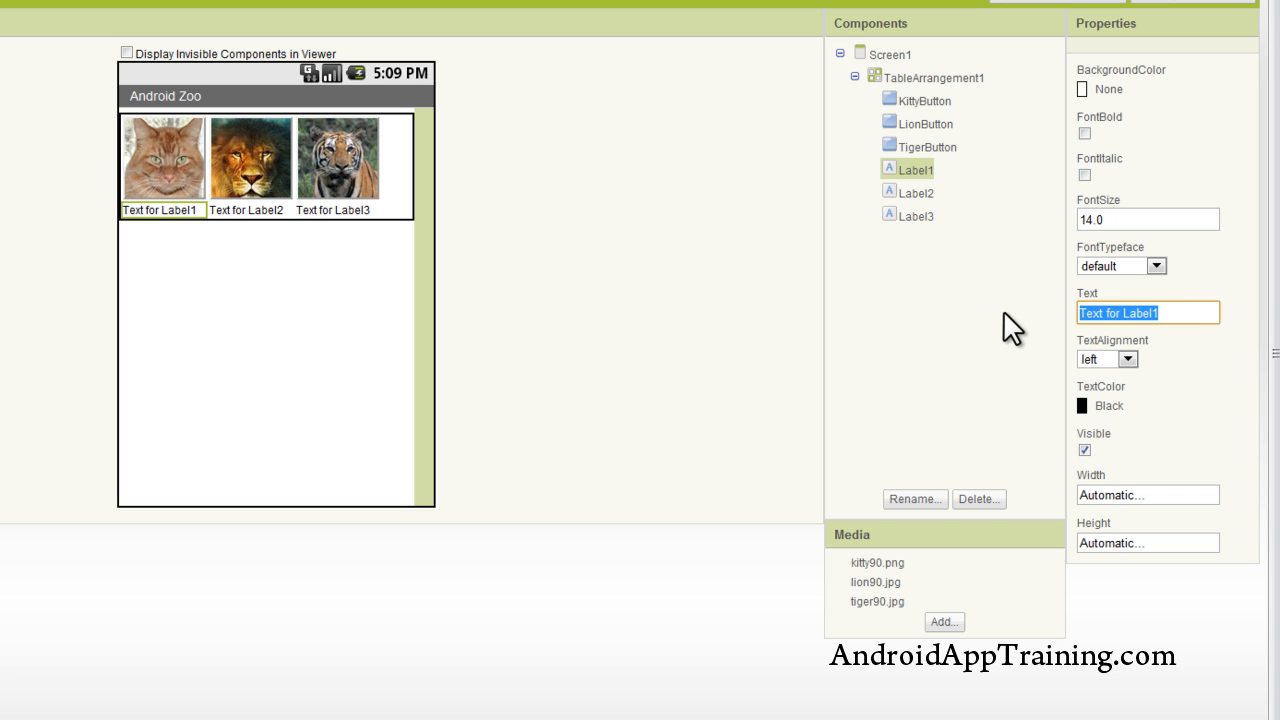
text(Kitty)
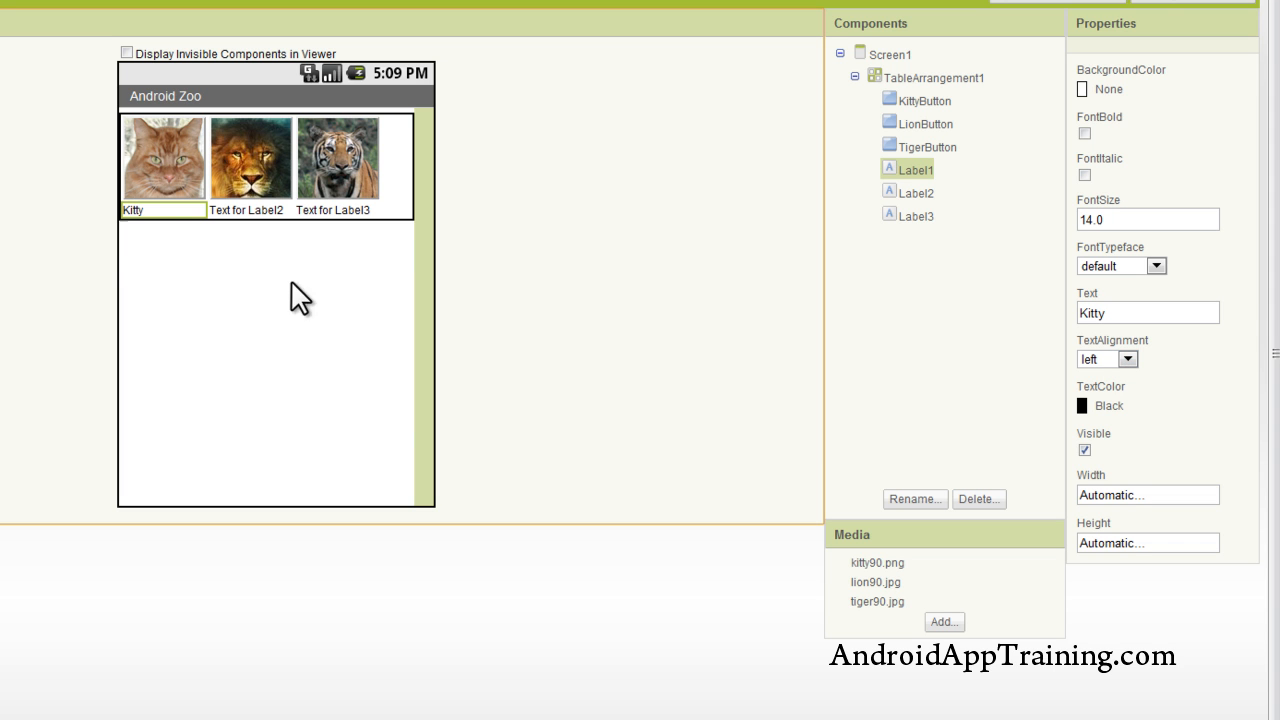
mouse_move(1038, 392)
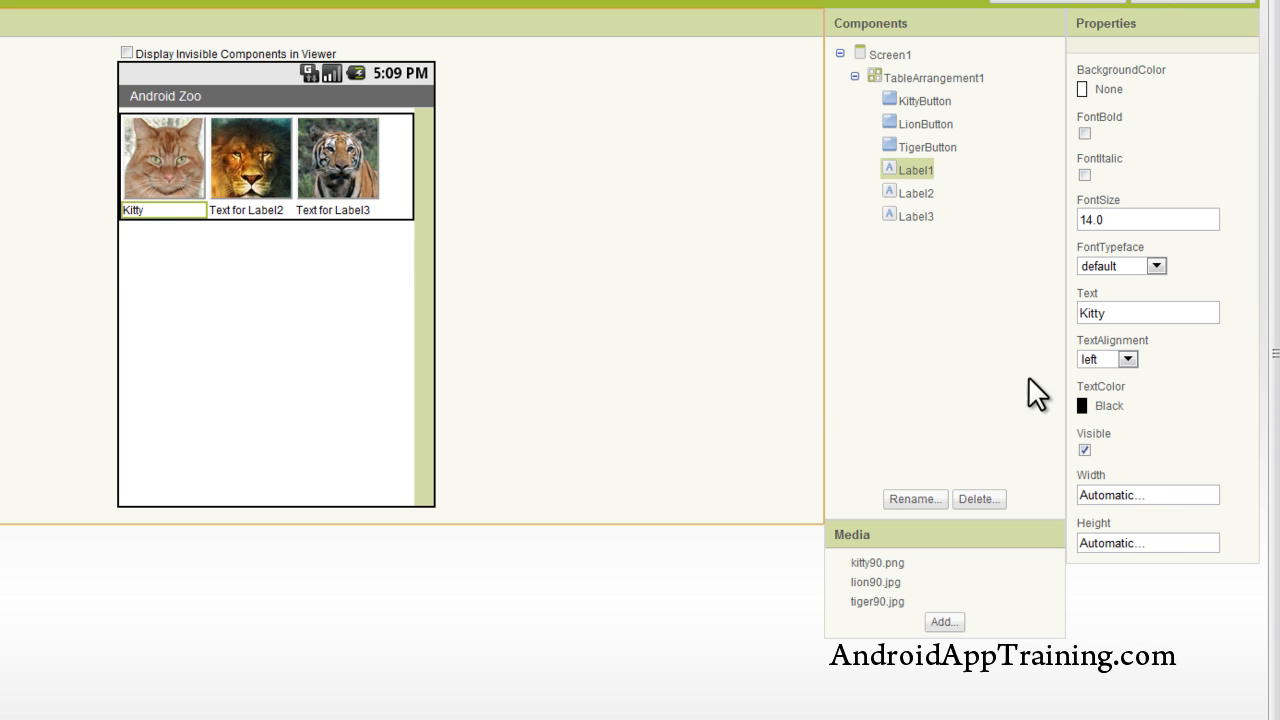
click(1128, 360)
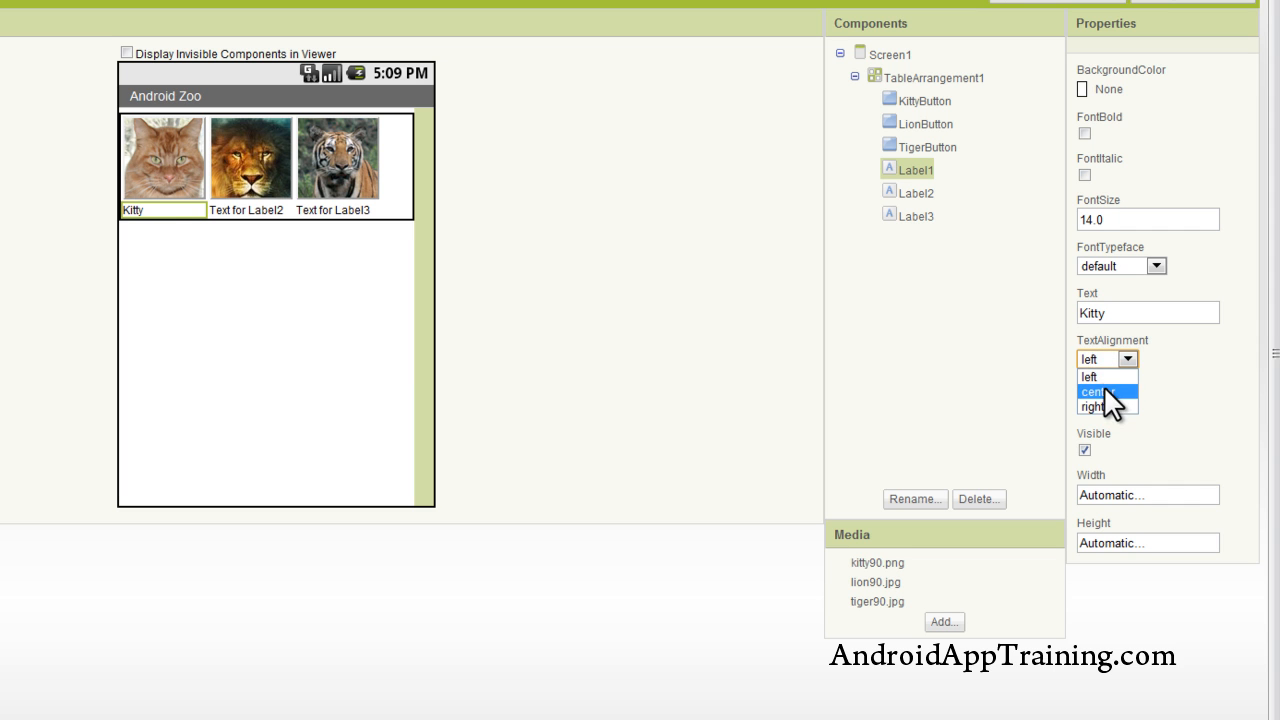
click(1096, 390)
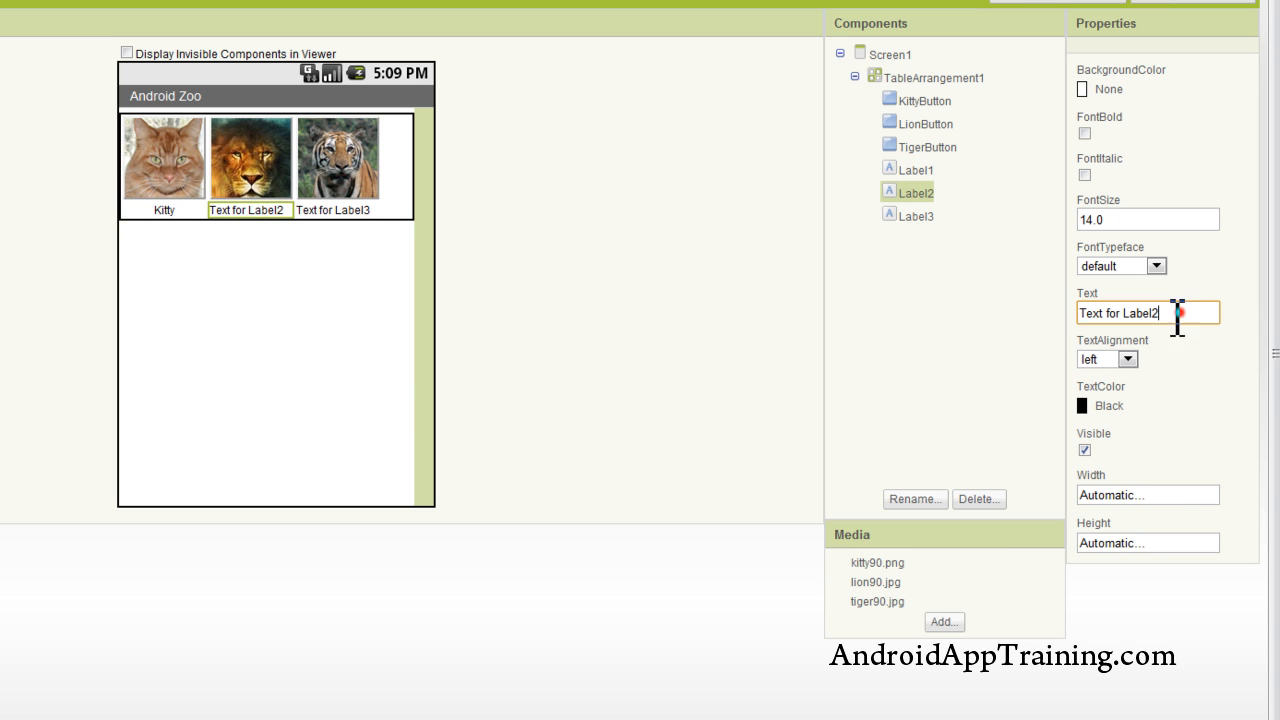
- Caption the other two labels 'Lion' and 'Tiger', both centered
text(Lion)
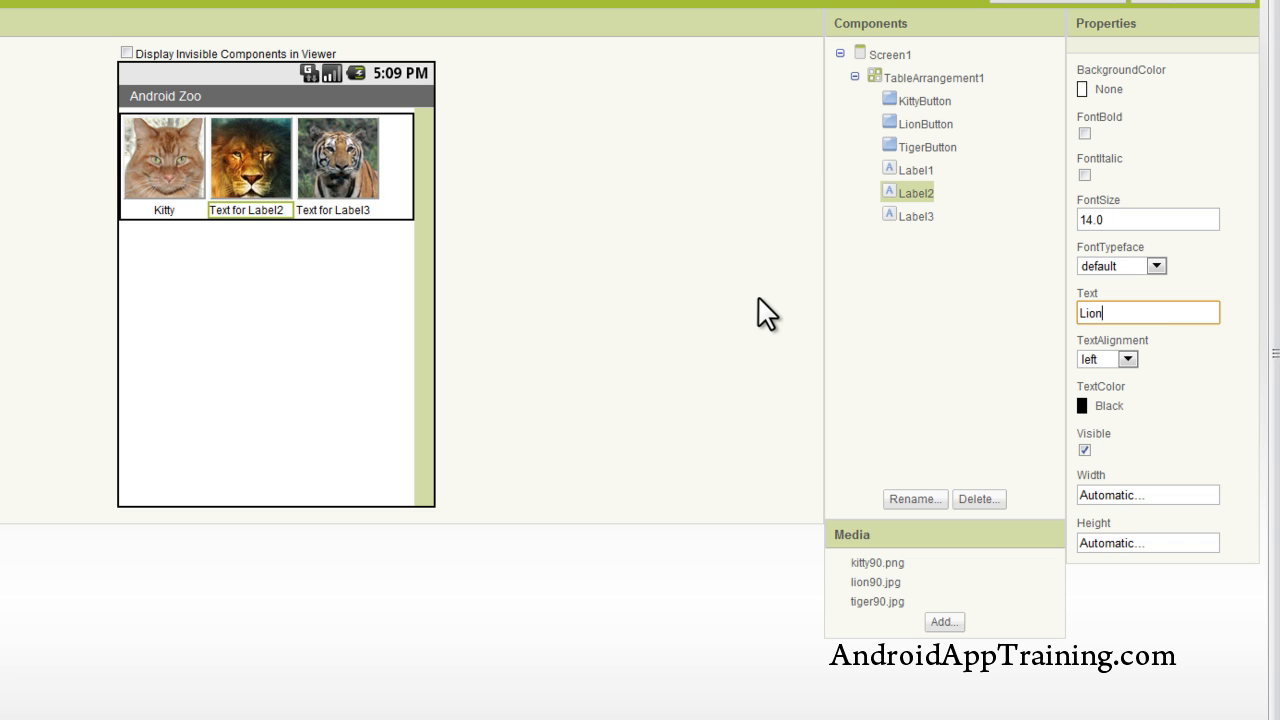
click(1128, 360)
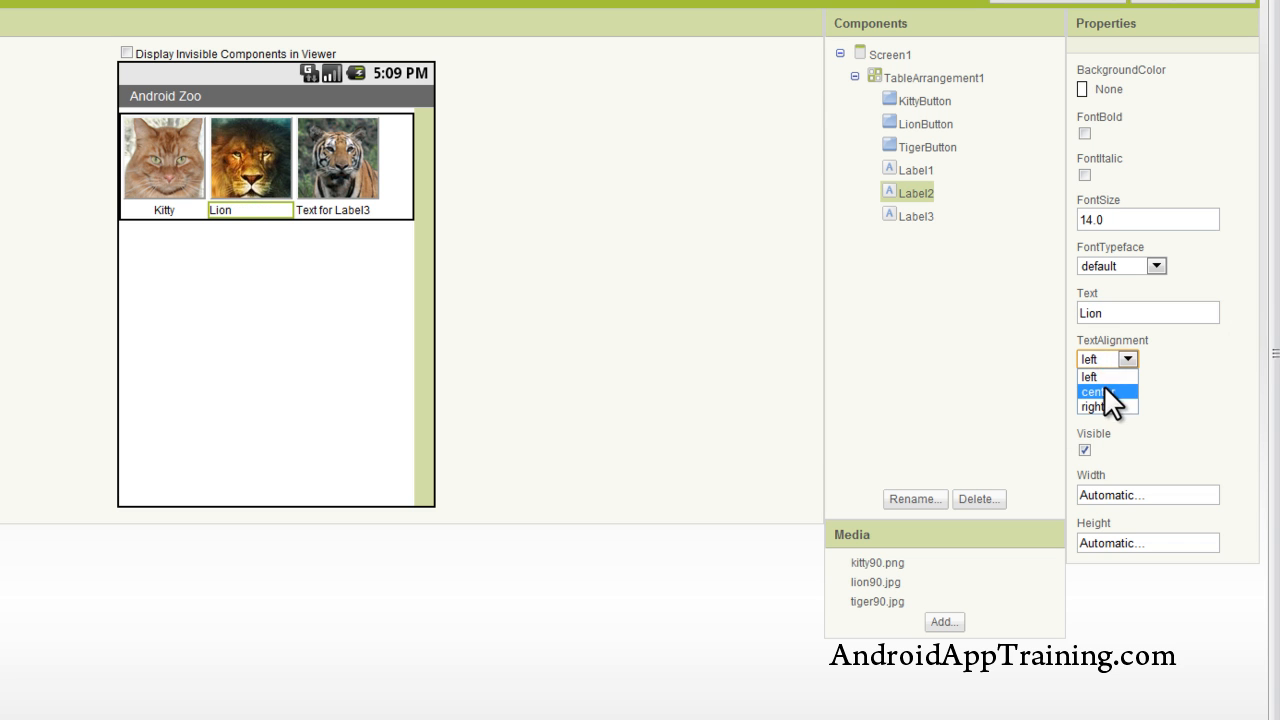
click(334, 210)
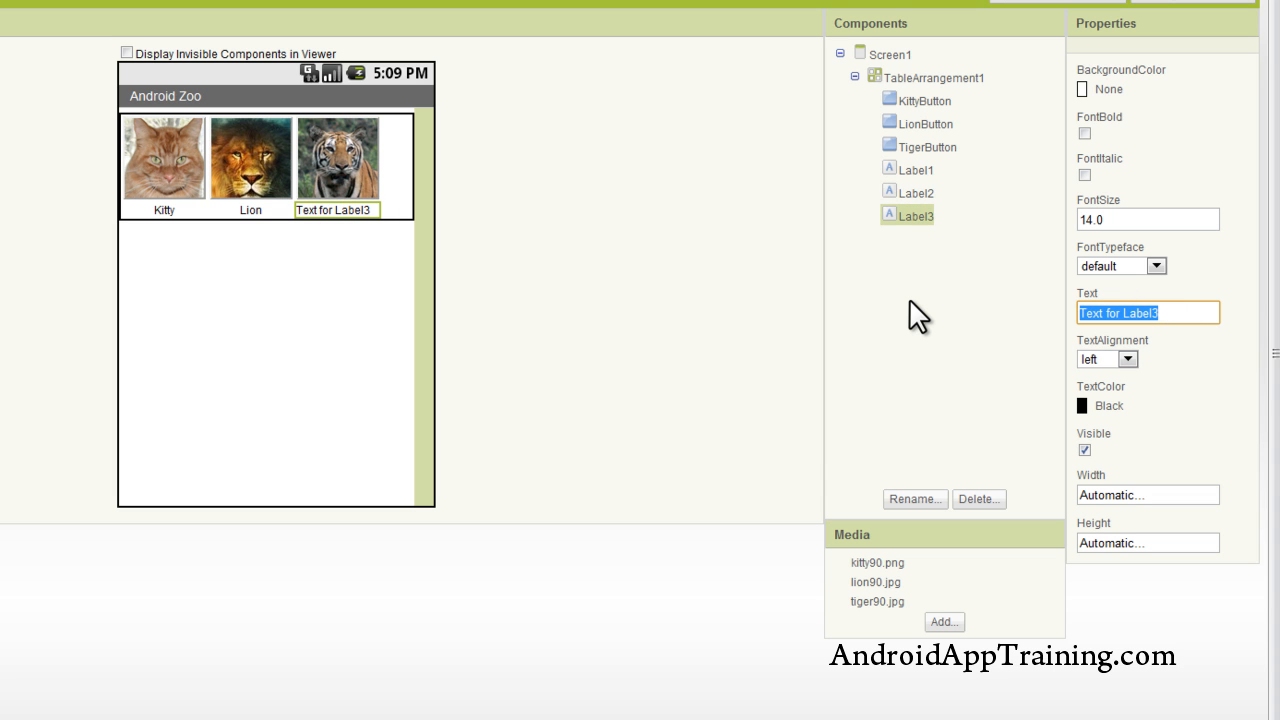
text(Tiger)
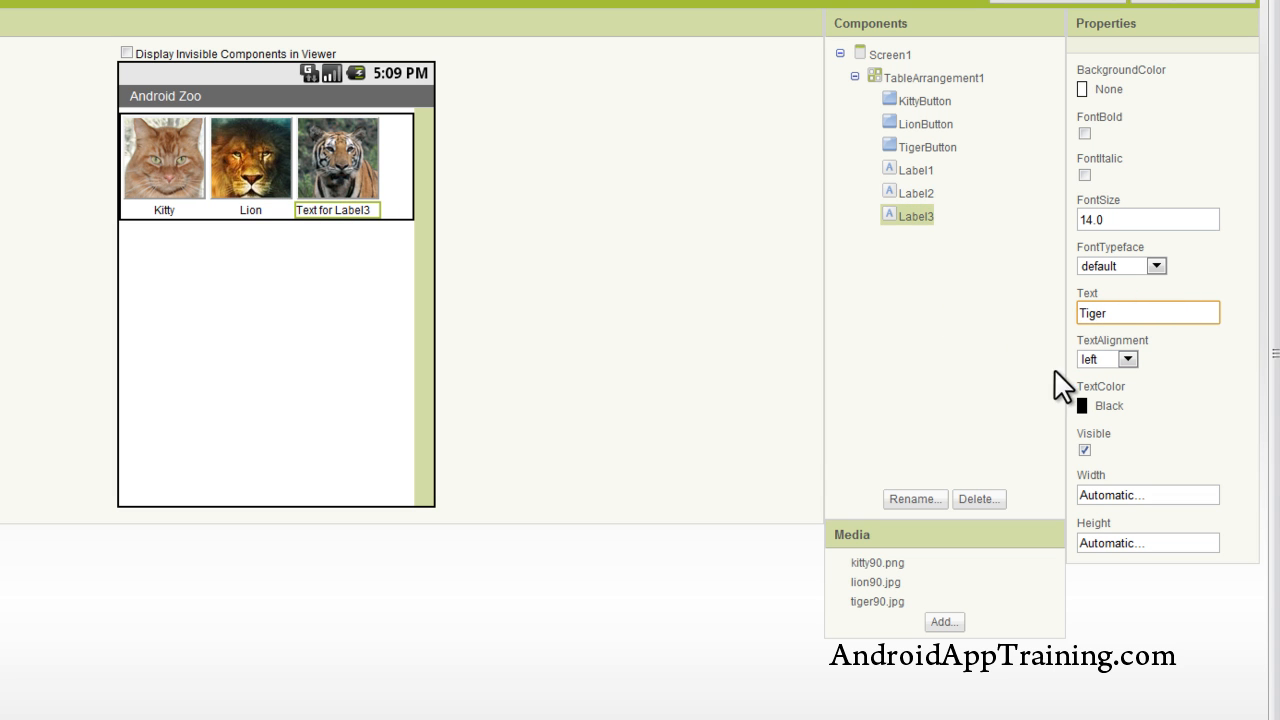
click(1106, 360)
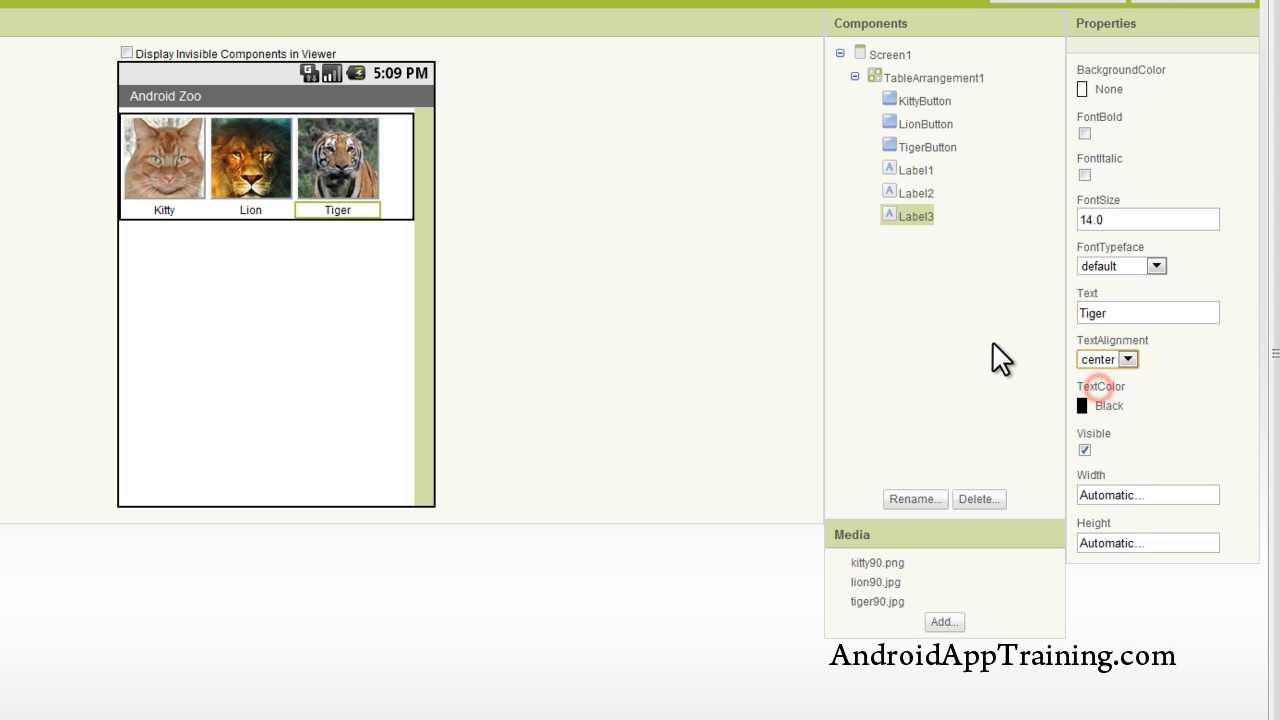
mouse_move(658, 248)
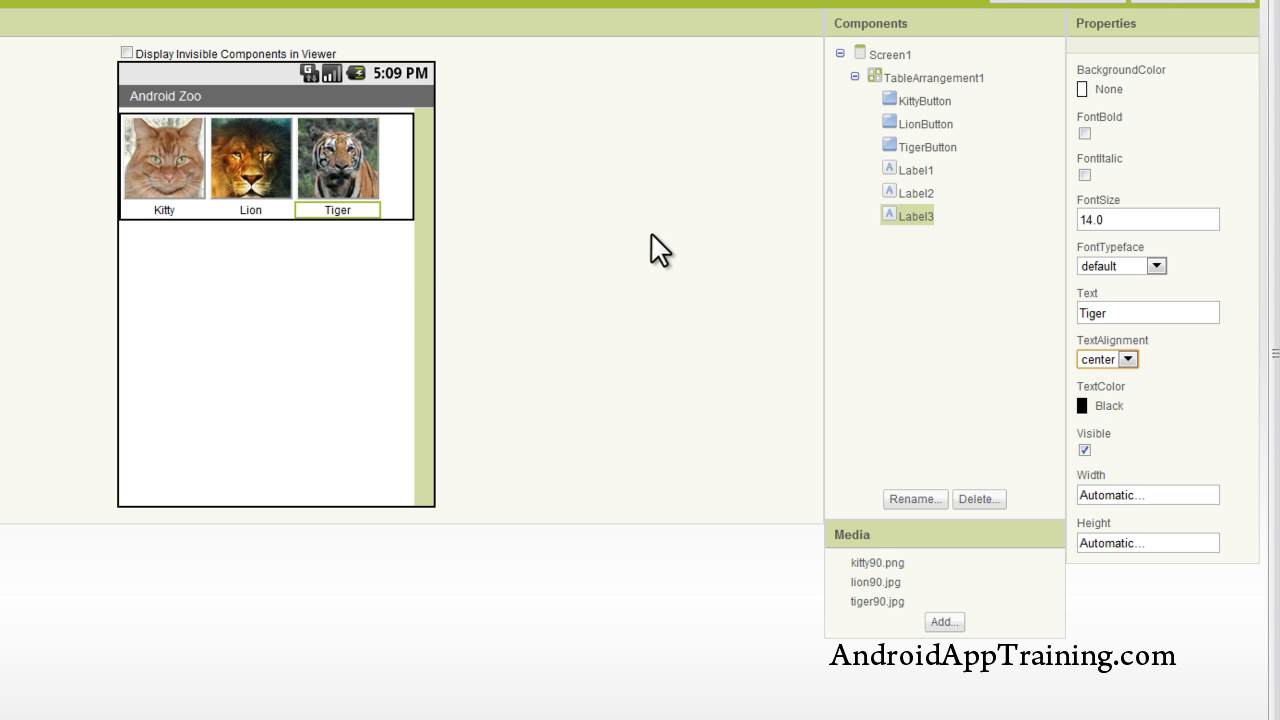
mouse_move(324, 232)
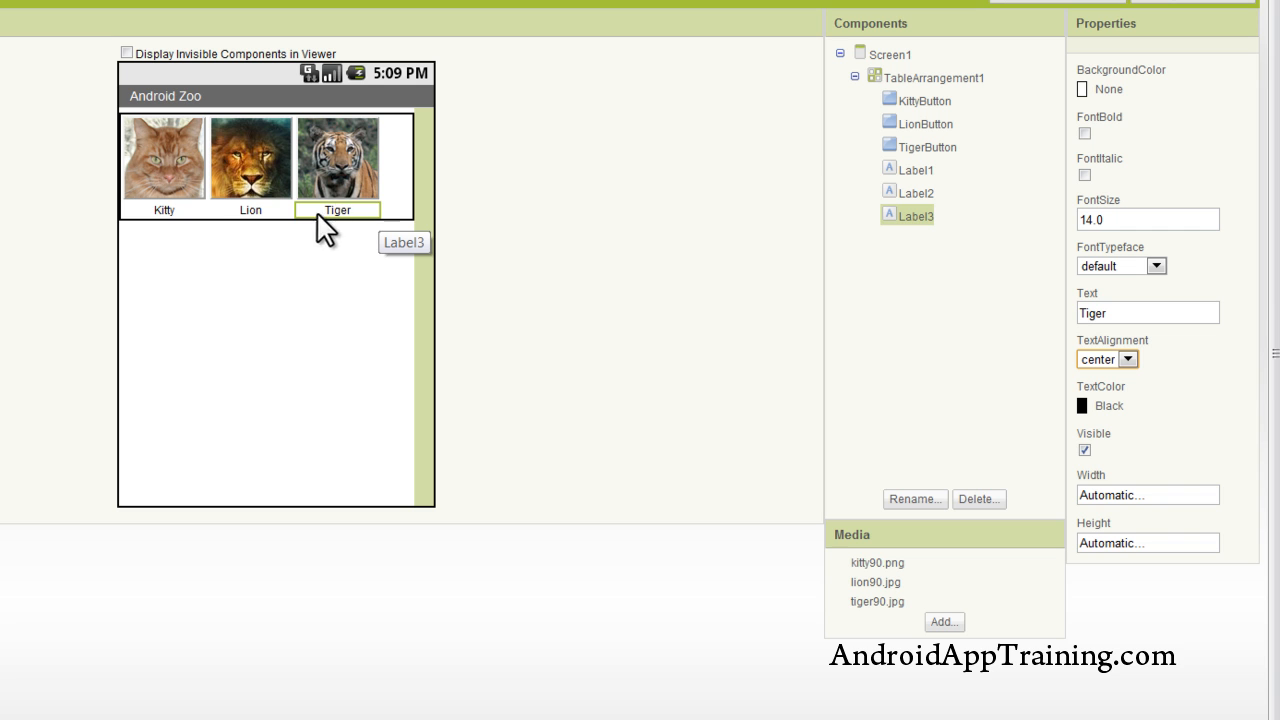
mouse_move(372, 236)
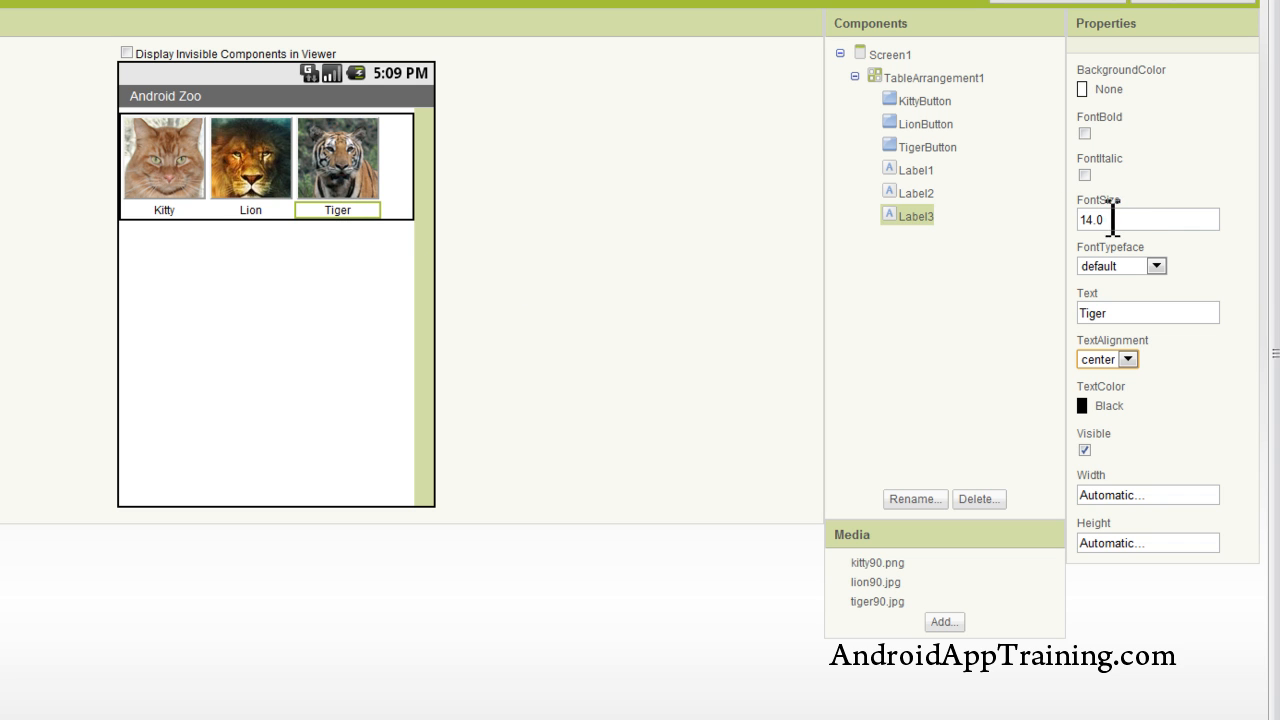
- Set FontSize 18.0 on the Tiger, Lion and Kitty captions in turn
double_click(1090, 218)
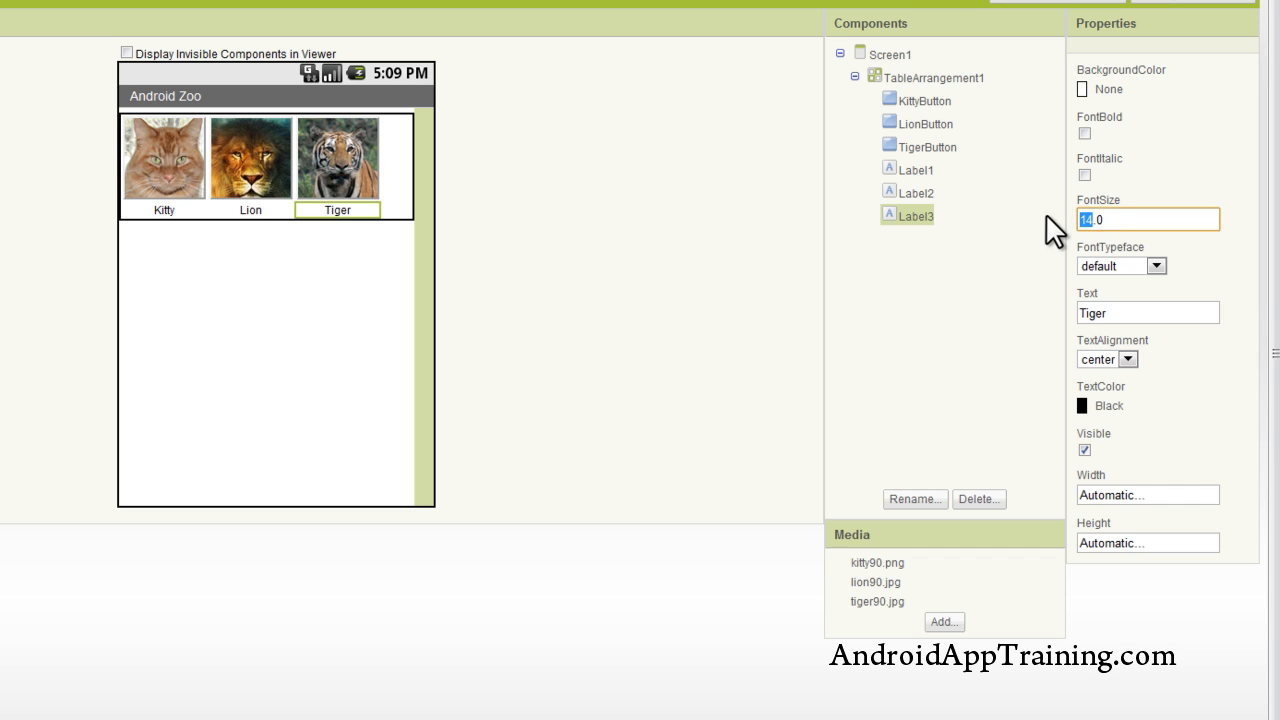
text(18.0)
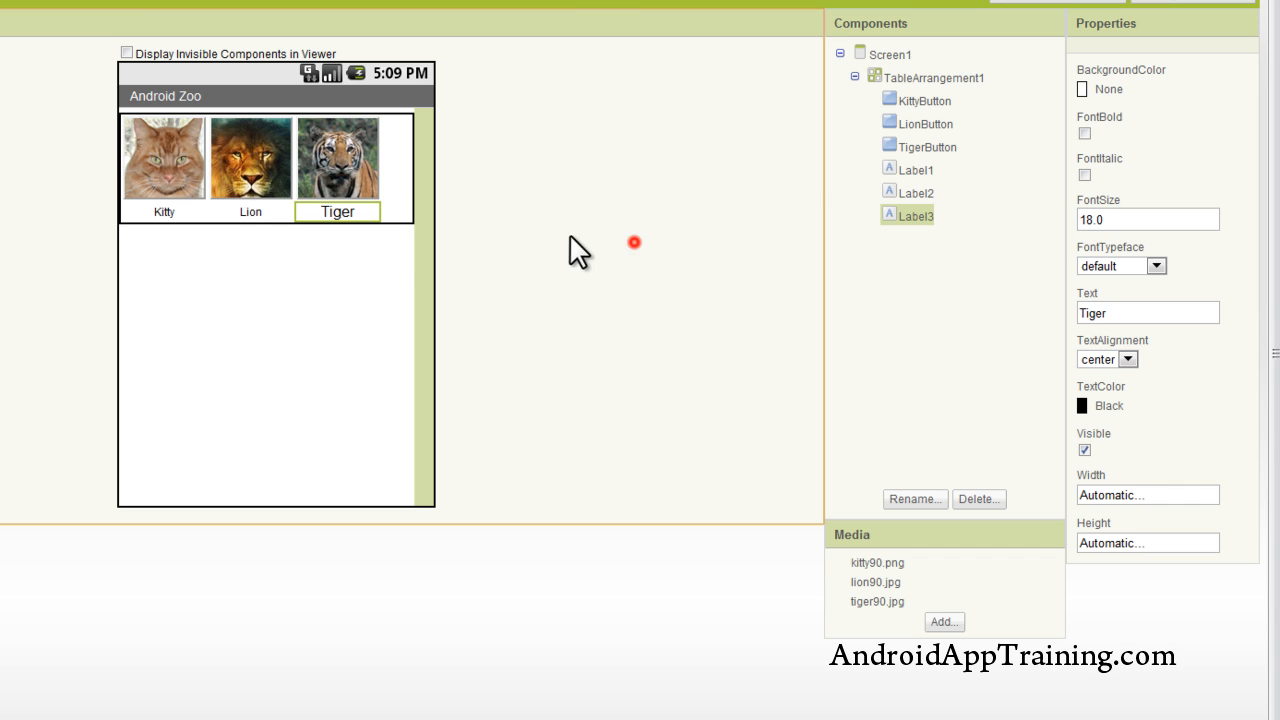
click(916, 192)
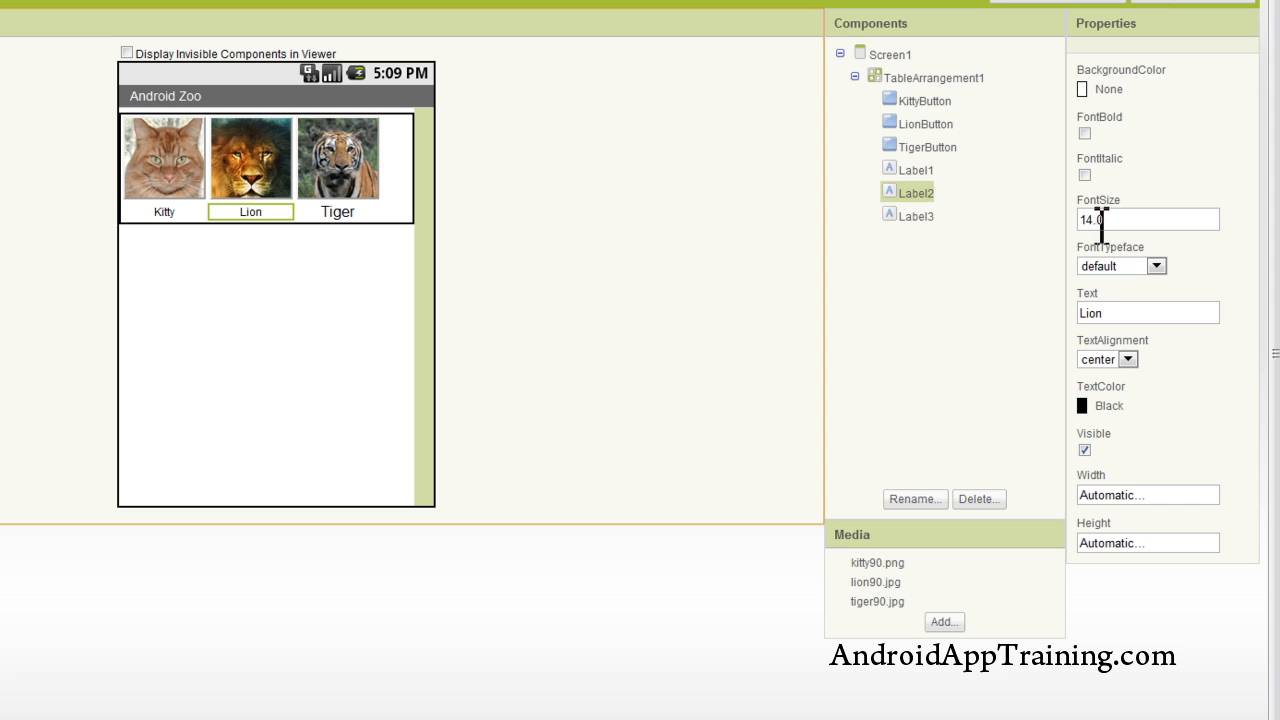
text(18.0)
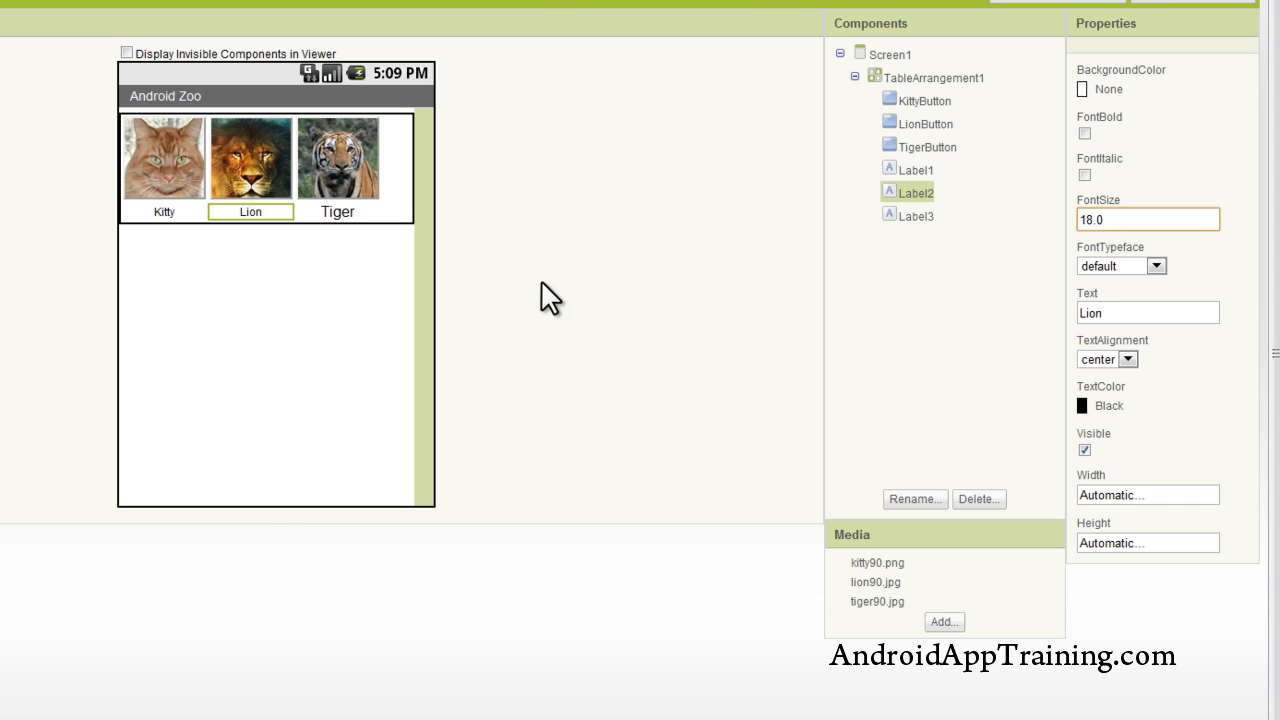
click(916, 168)
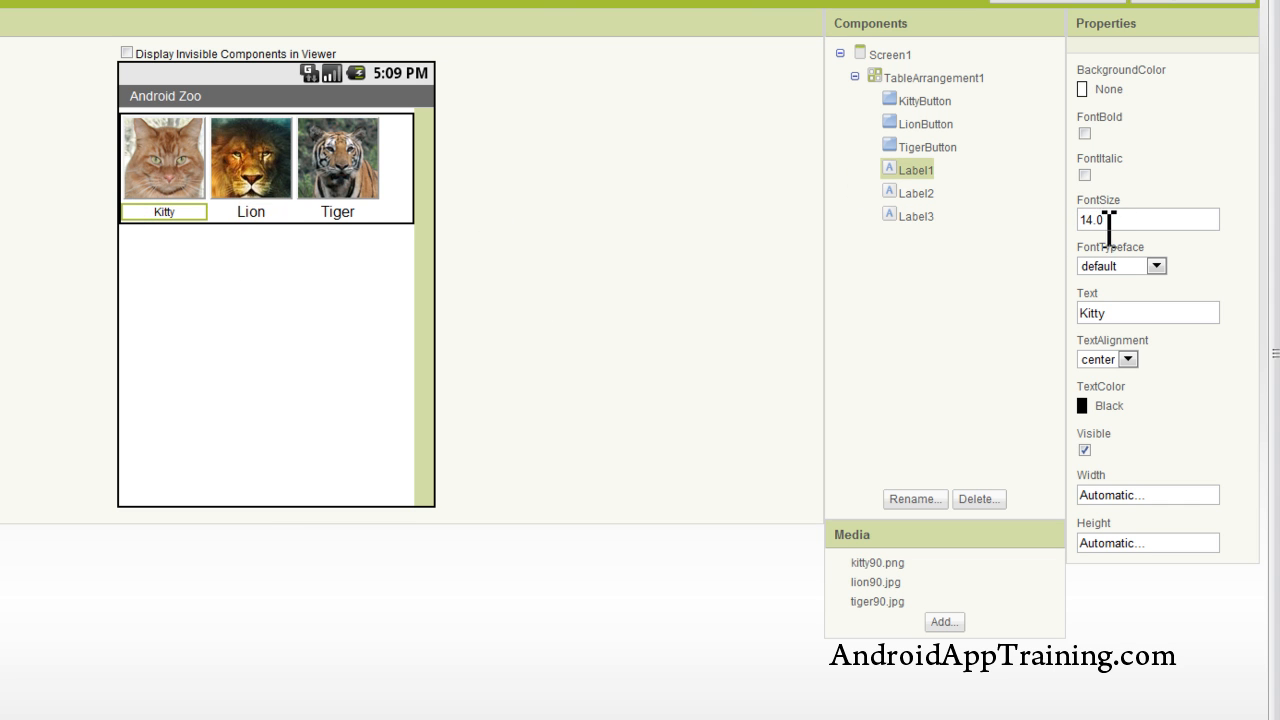
text(18.0)
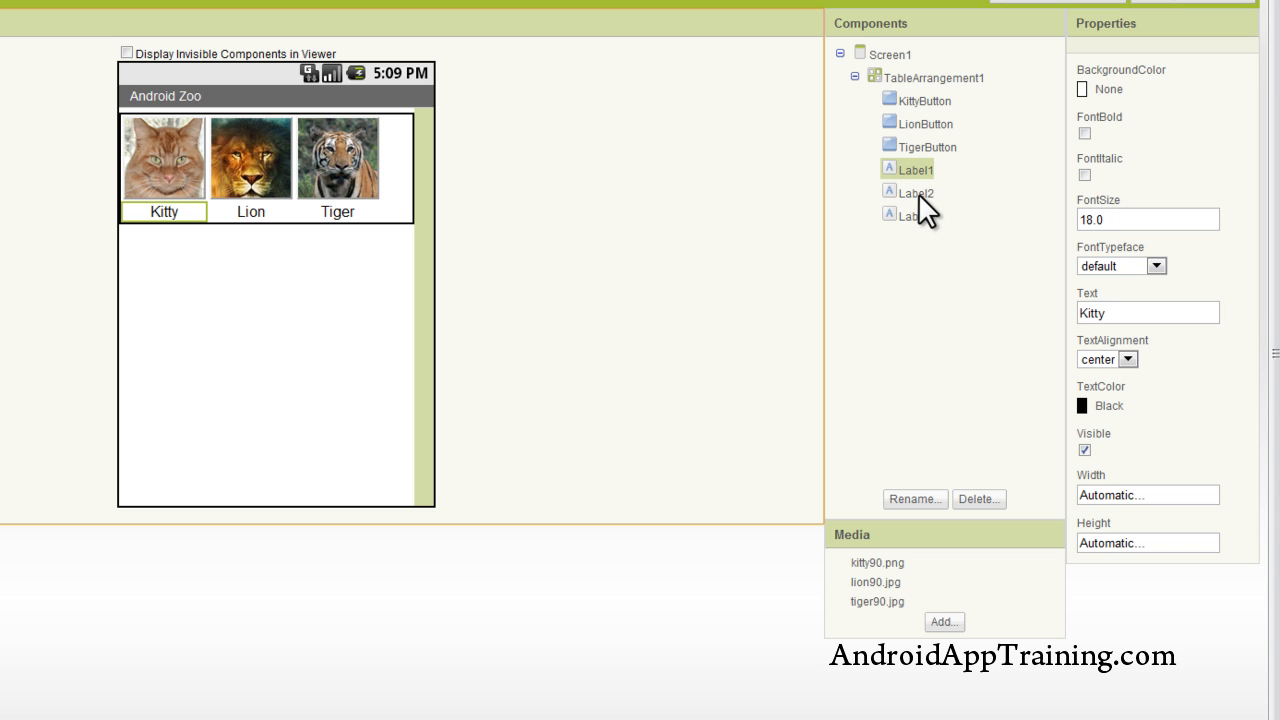
mouse_move(920, 228)
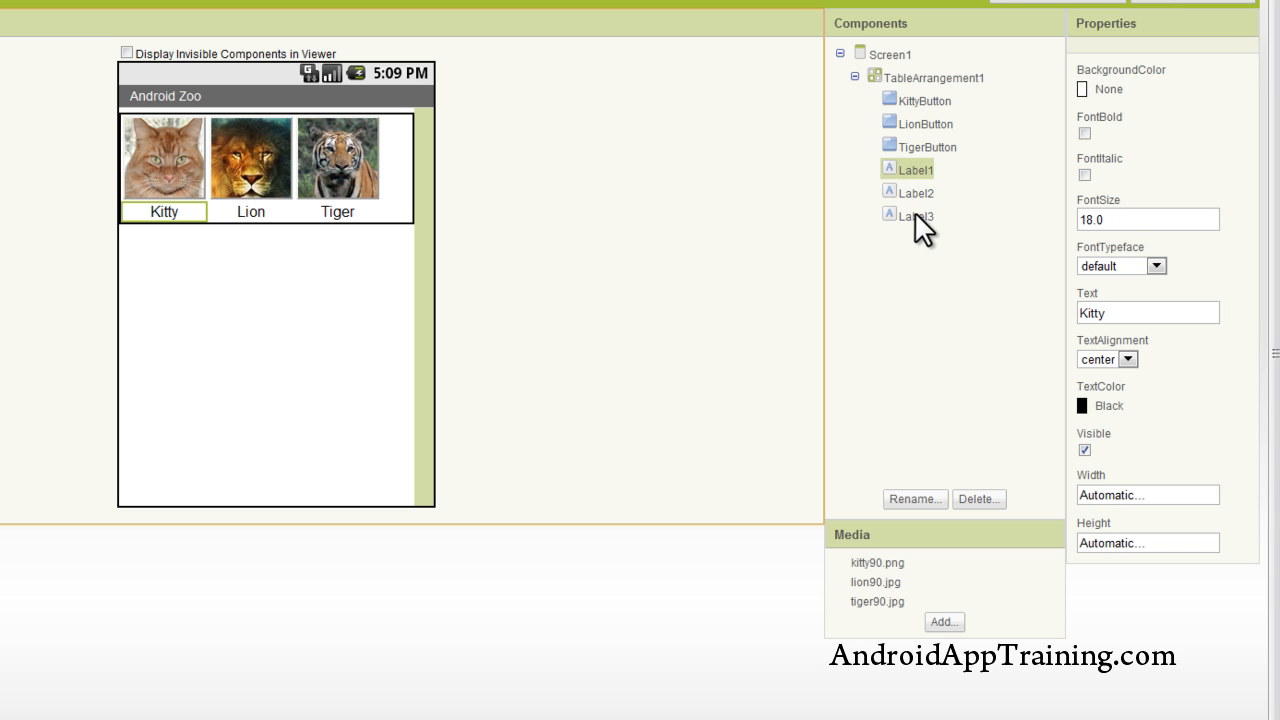